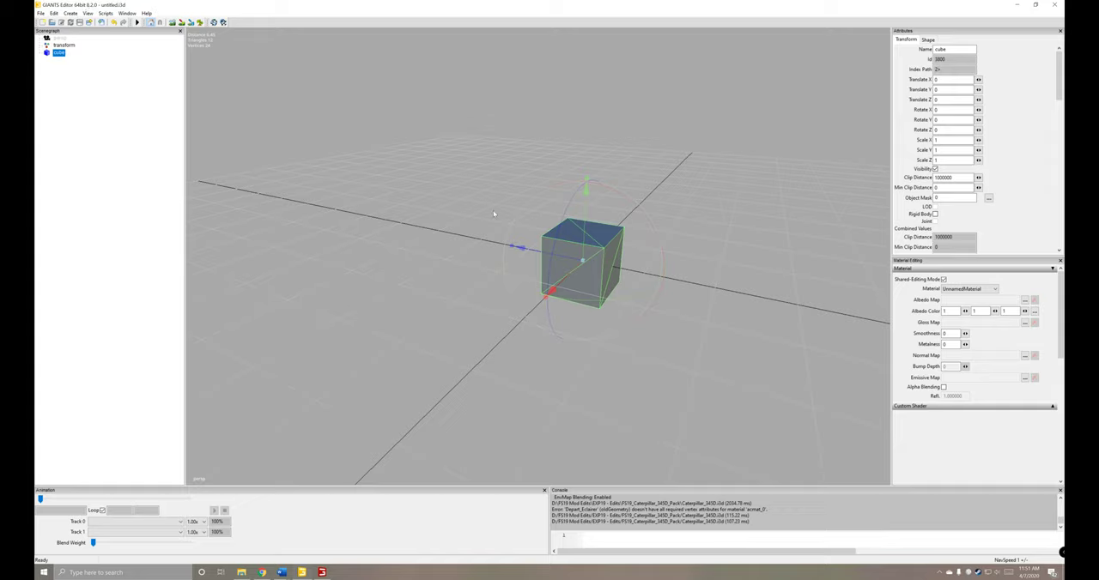
mouse_move(399, 189)
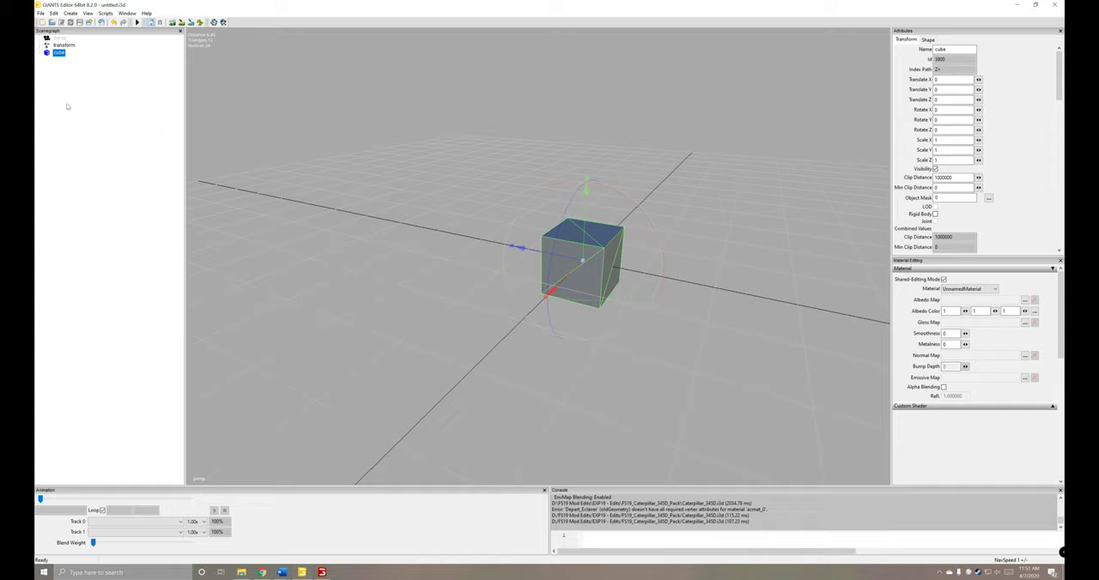
mouse_move(67, 78)
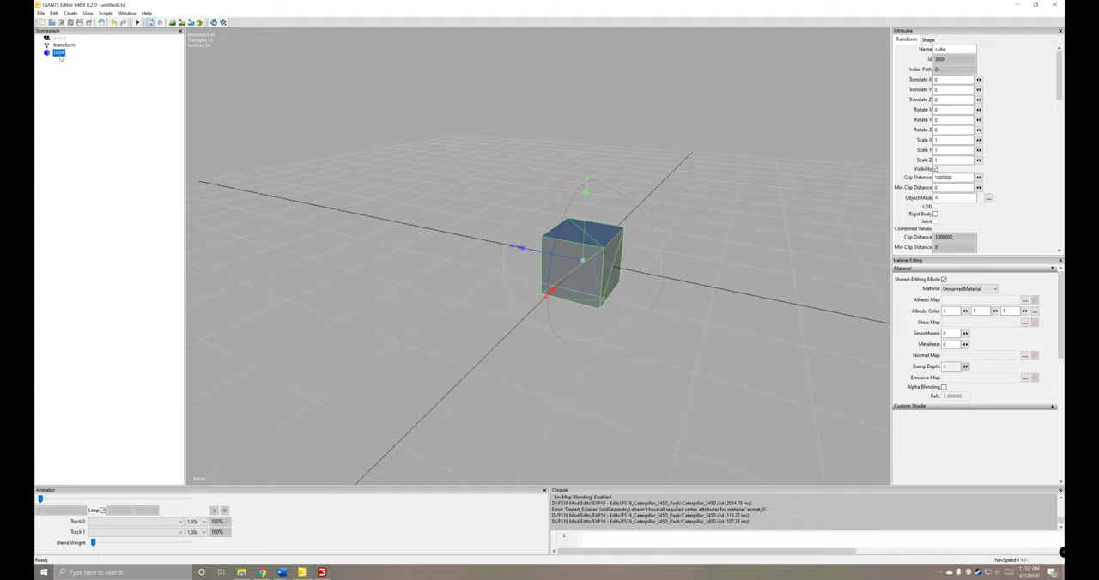
Step: Select the transform group and drag it with its tilted cube toward the upper left
double_click(58, 52)
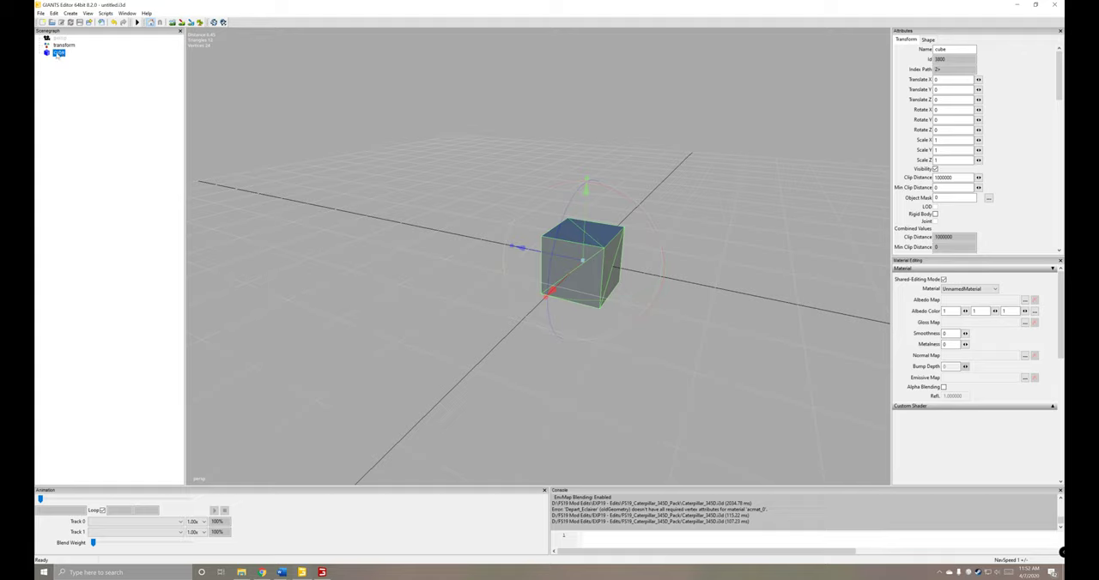
left_click(63, 45)
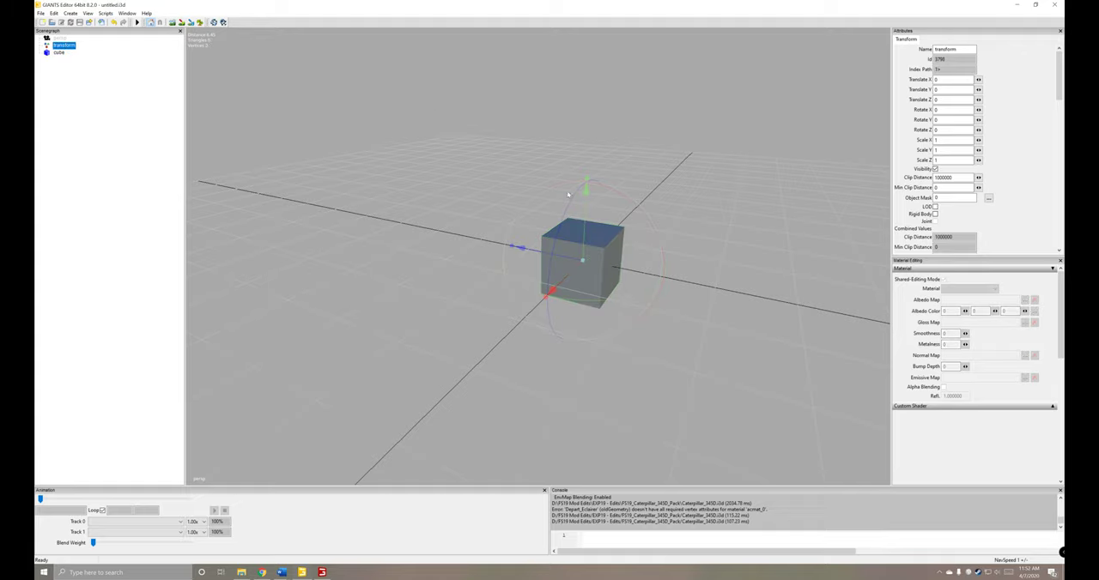
left_click_drag(549, 292, 474, 357)
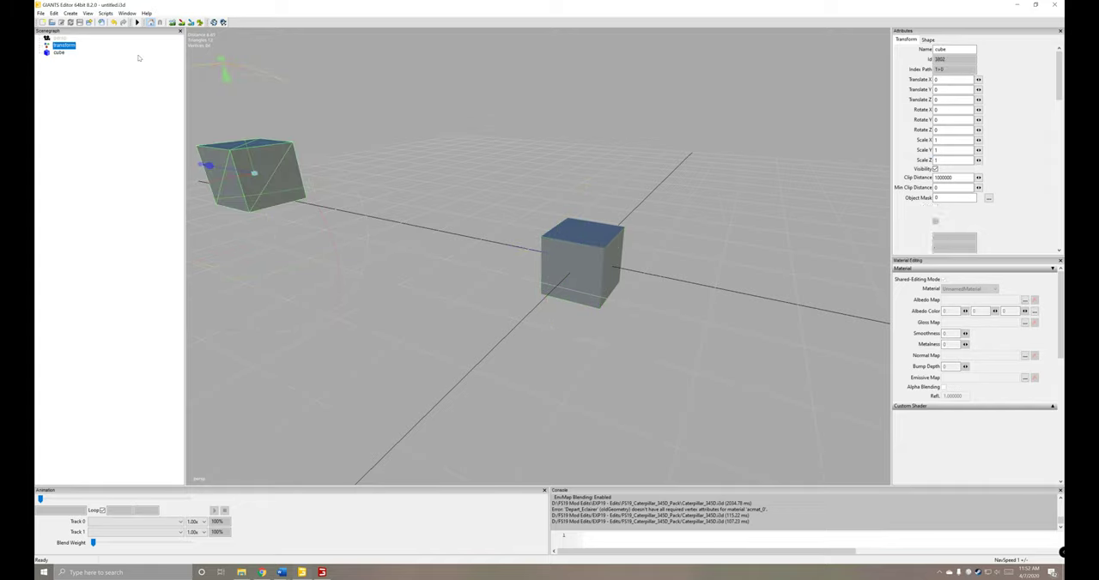
Step: Drag the nested cube out of the transform group to the scene's root level
left_click(59, 54)
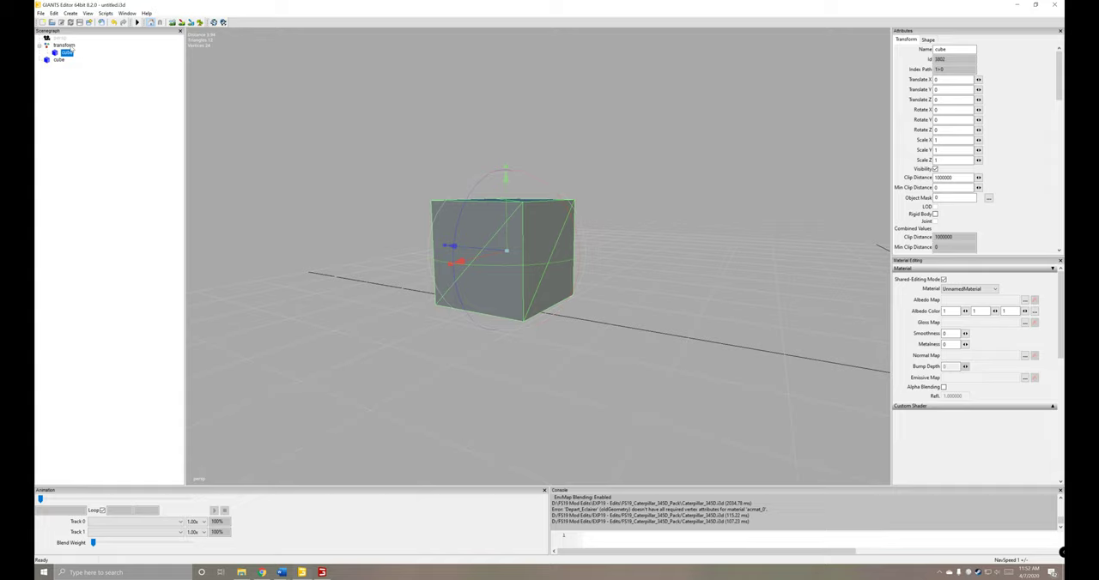
left_click(65, 44)
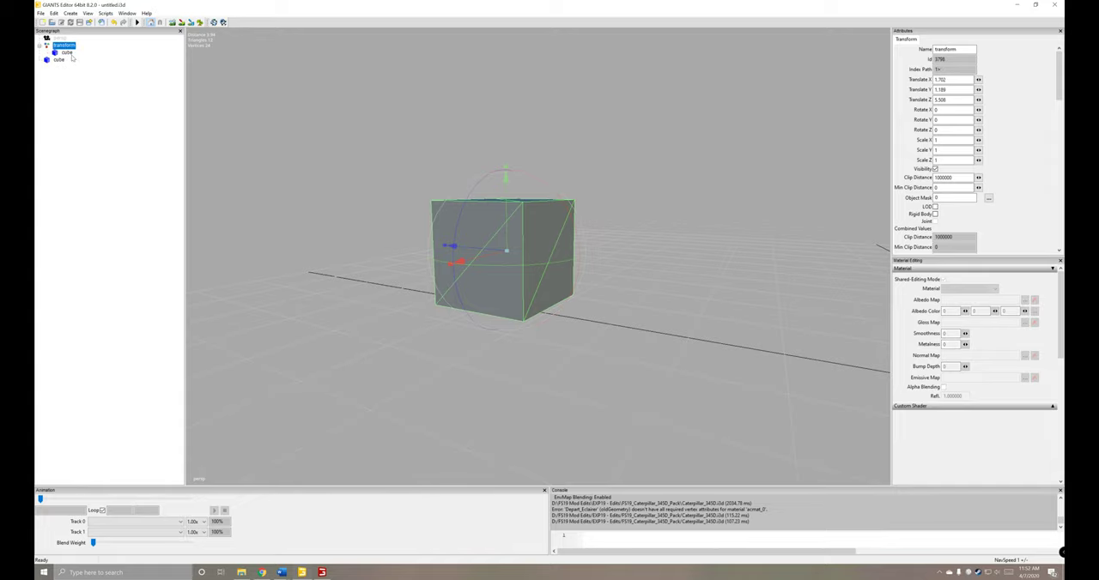
left_click(67, 52)
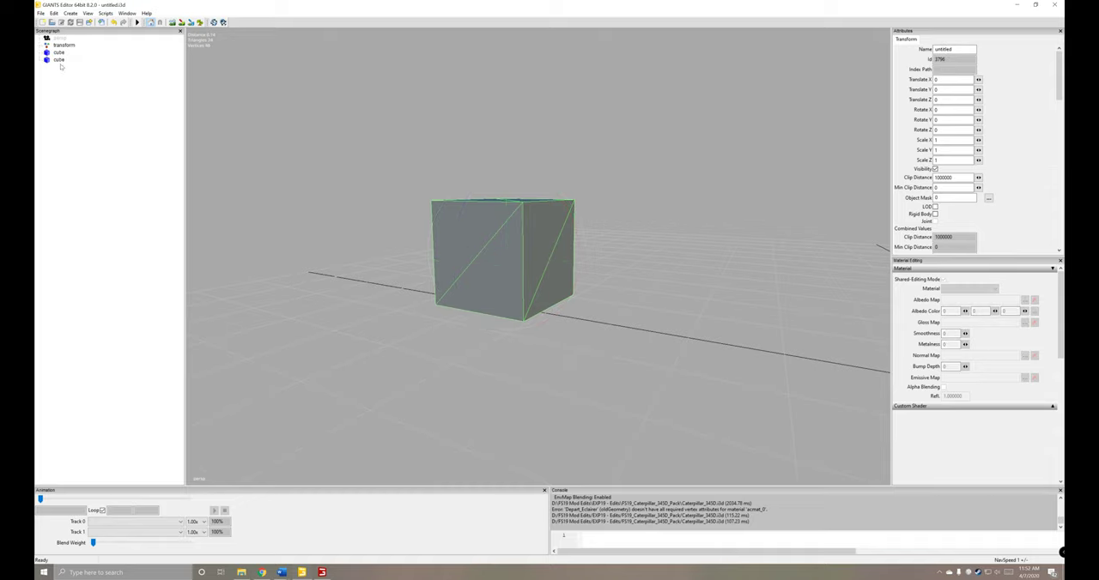
Step: Select the cube that was moved out of the group
left_click(59, 59)
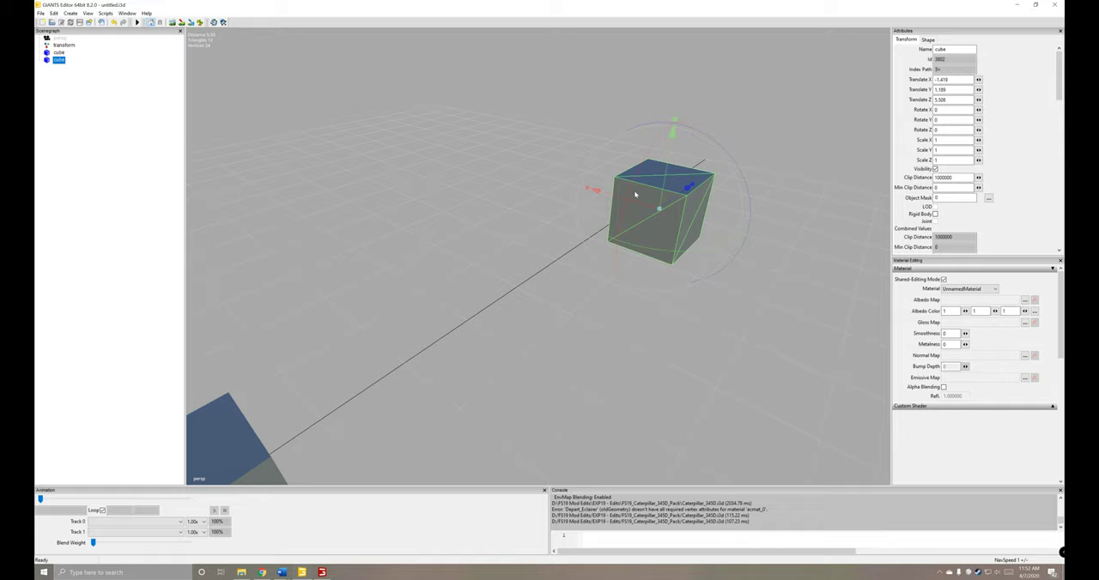
mouse_move(673, 173)
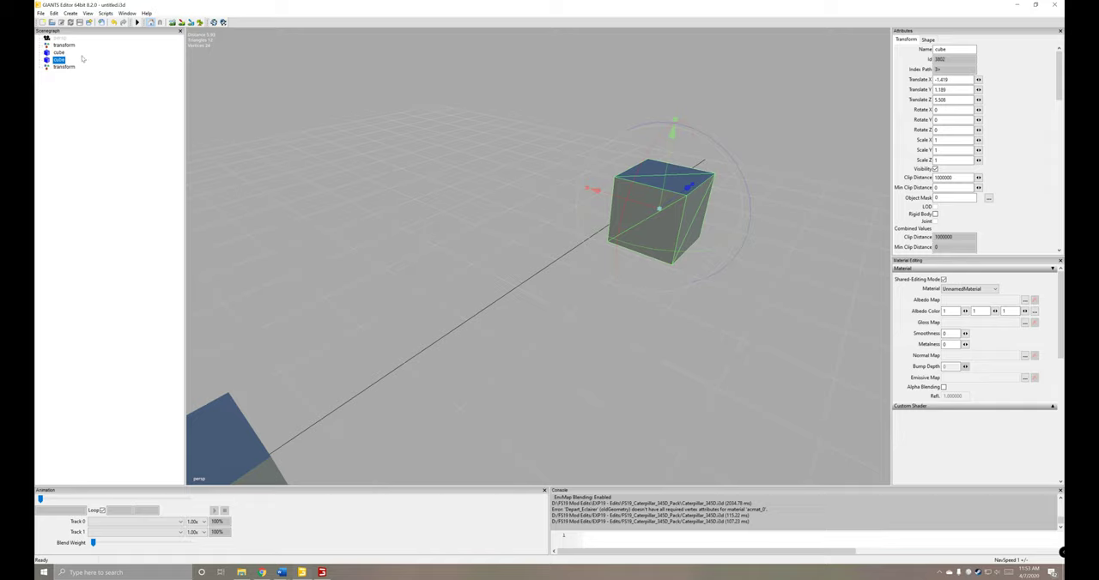
mouse_move(103, 52)
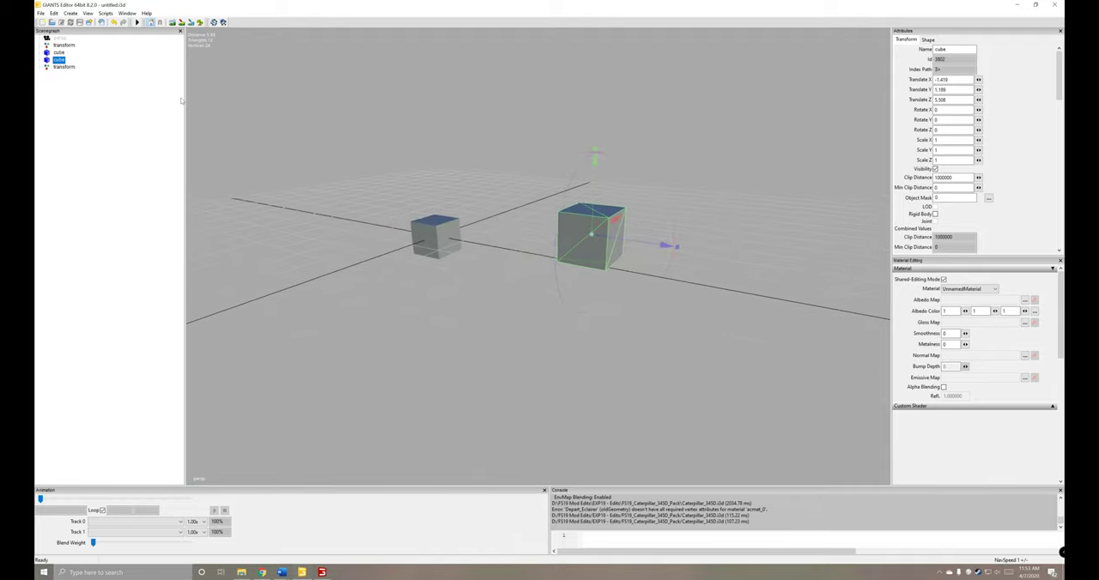
left_click(65, 67)
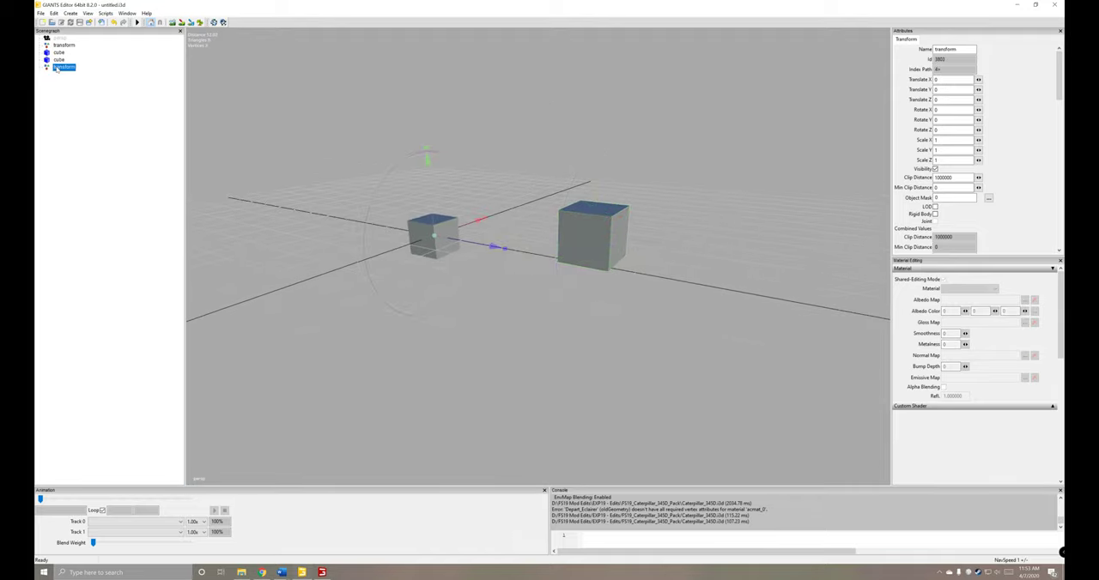
left_click(58, 58)
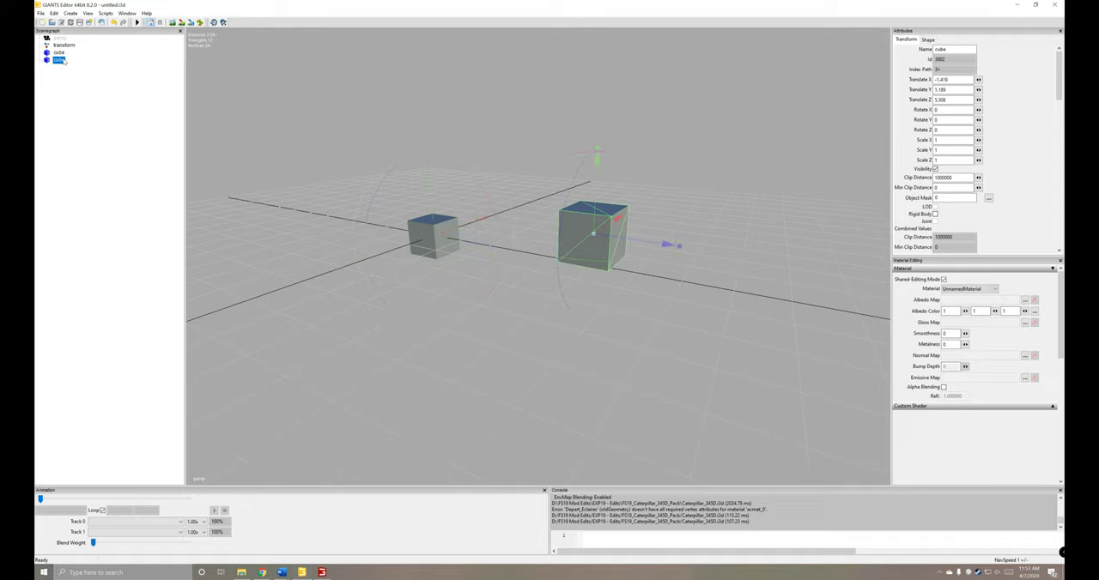
left_click(72, 67)
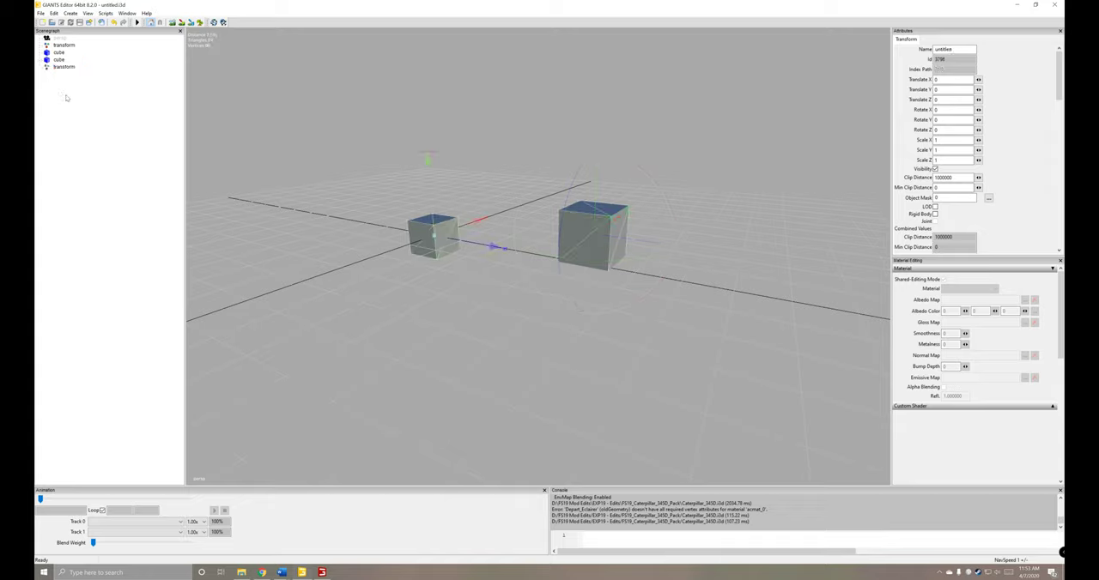
left_click(63, 67)
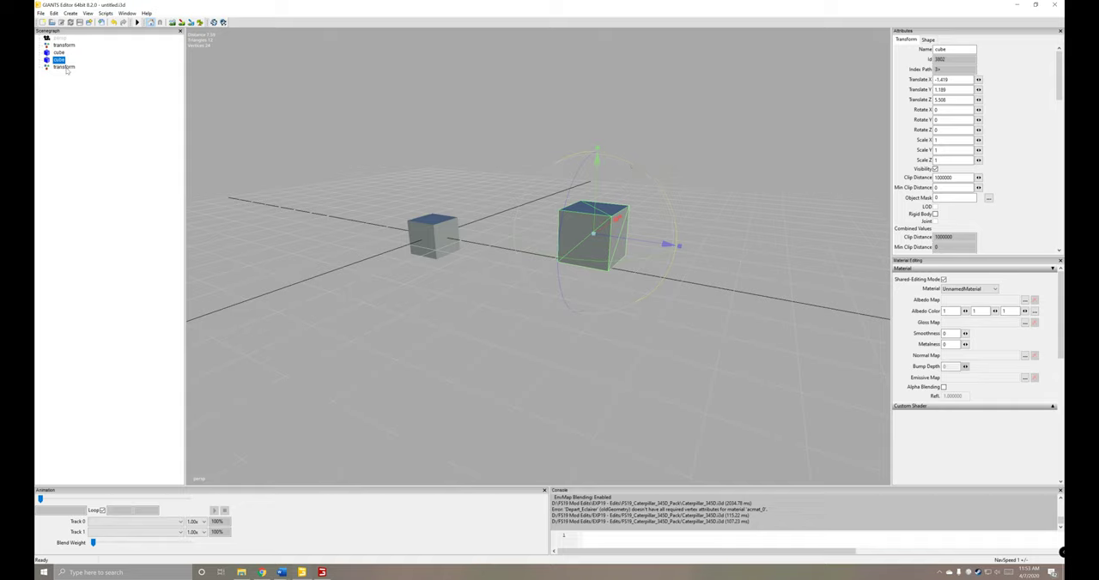
Step: Reparent the tilted cube under the new transform group, keeping its placement
left_click(65, 67)
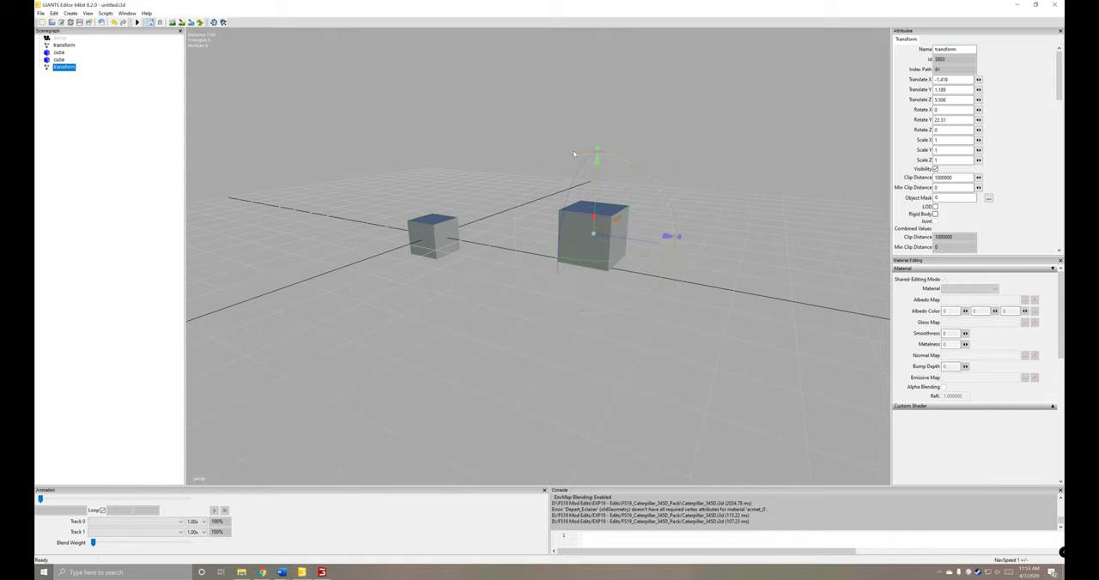
left_click(77, 106)
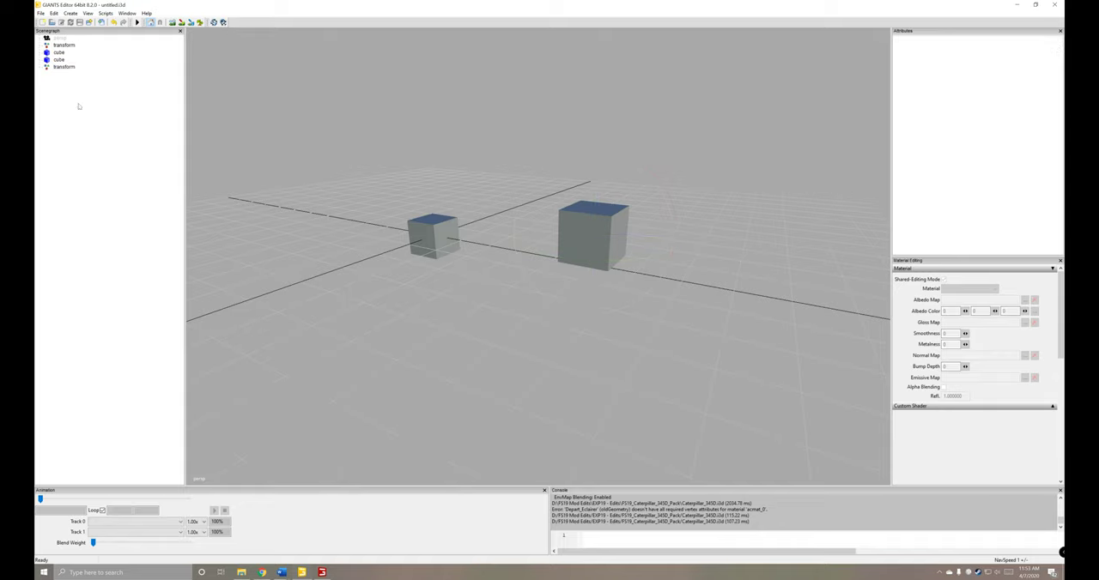
left_click(64, 67)
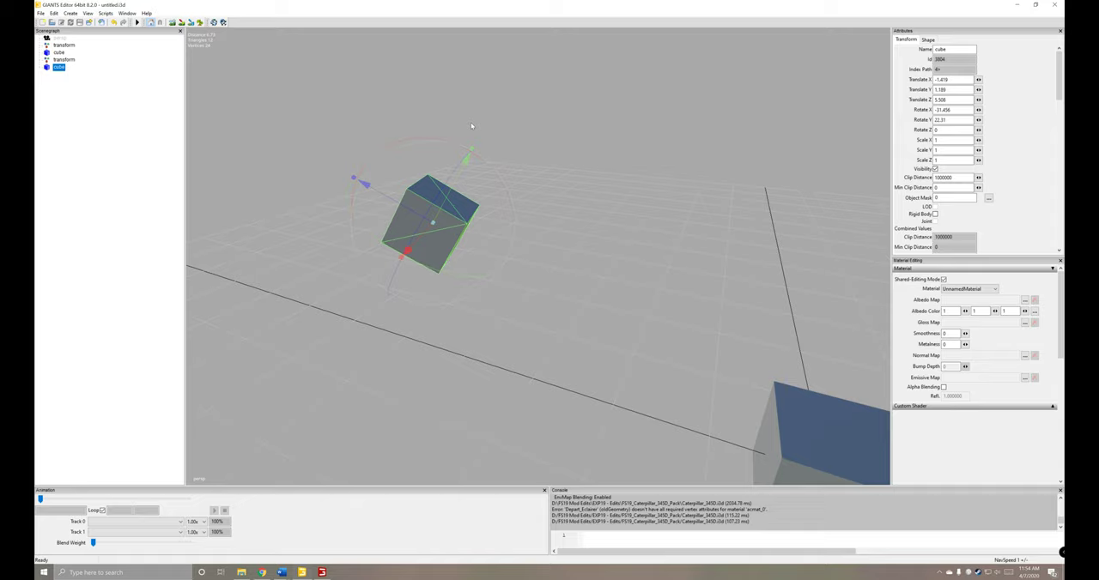
mouse_move(113, 237)
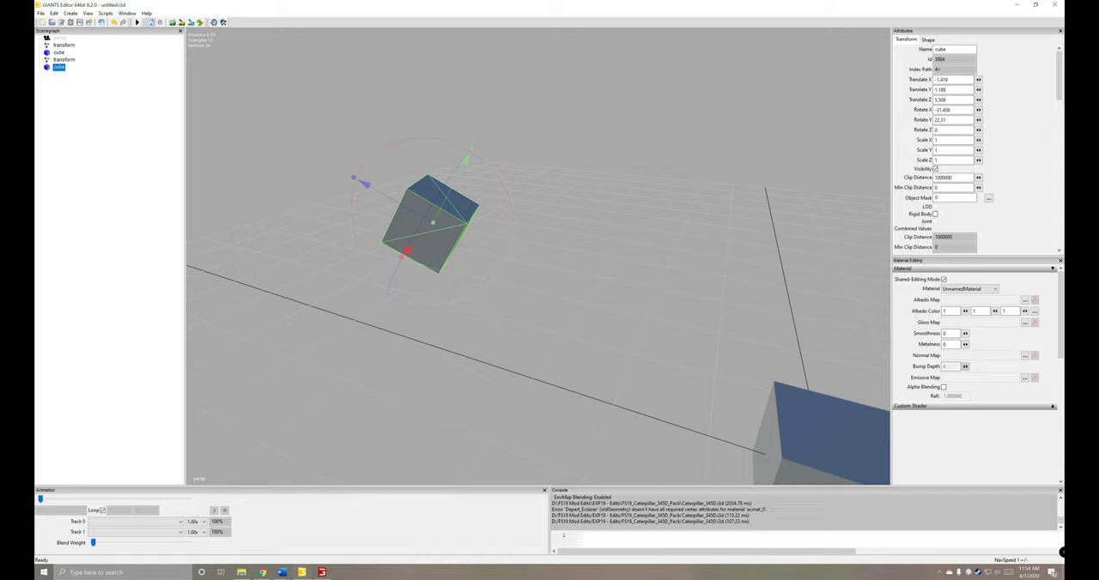
mouse_move(261, 237)
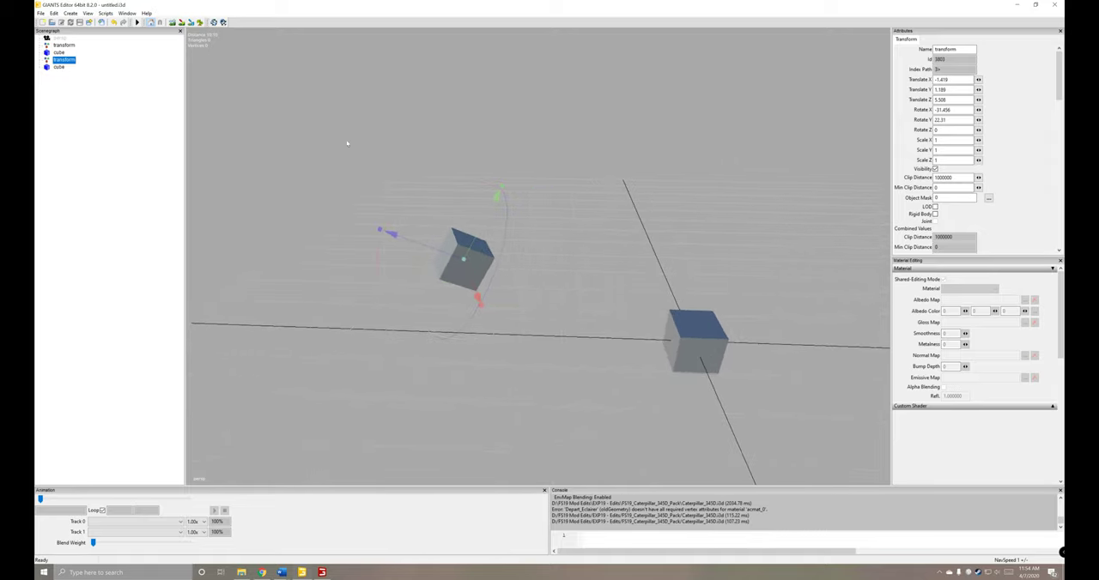
mouse_move(695, 354)
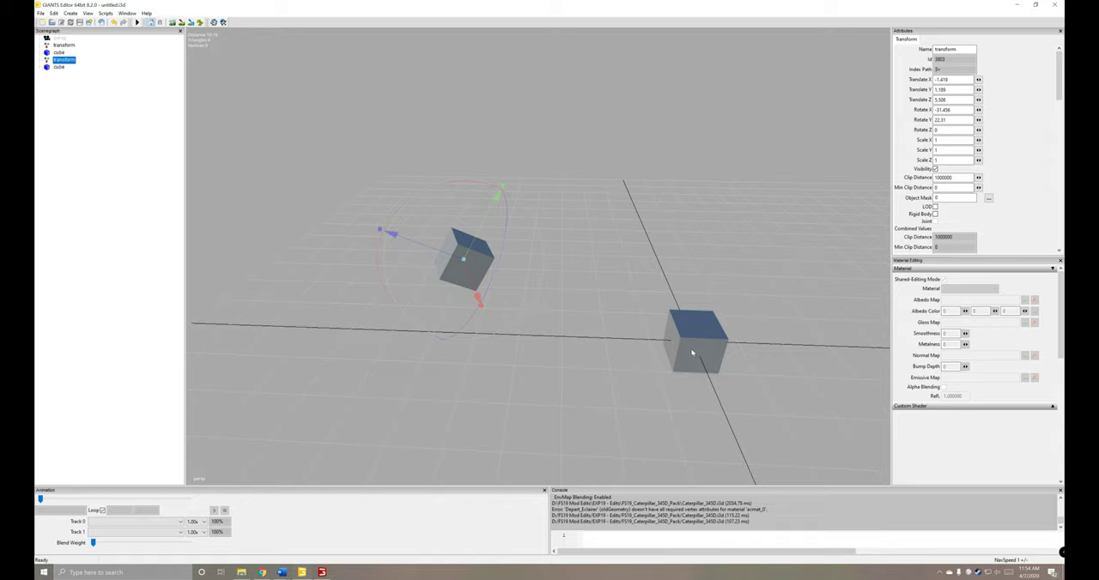
mouse_move(678, 340)
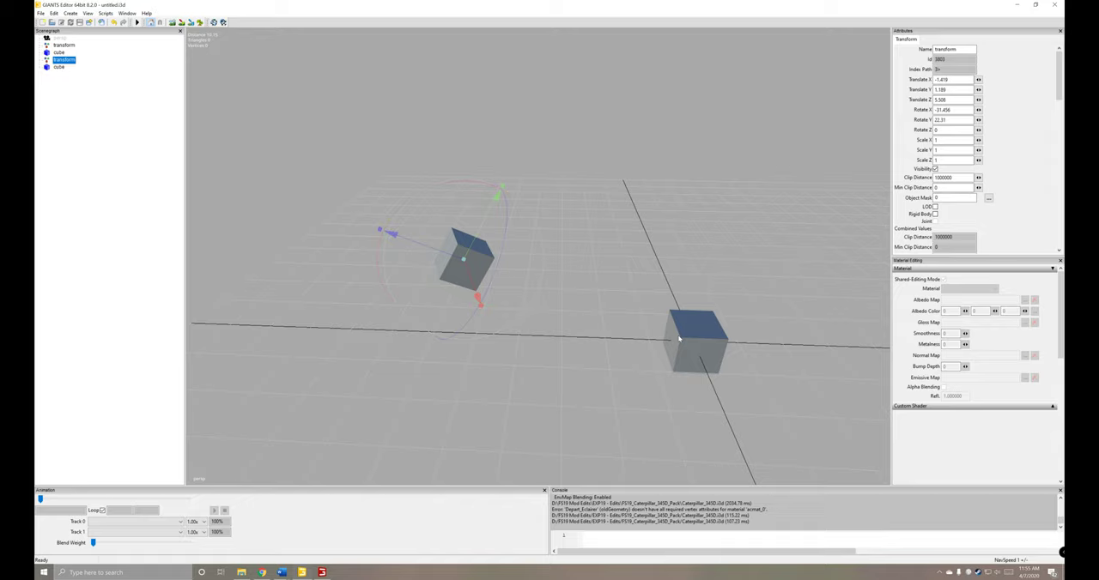
mouse_move(566, 265)
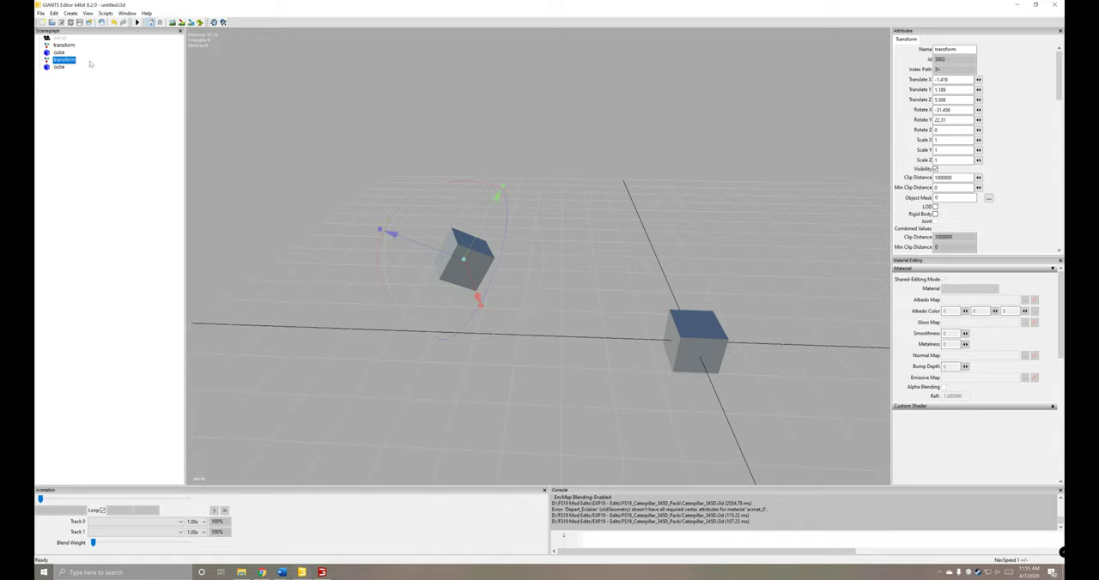
mouse_move(553, 120)
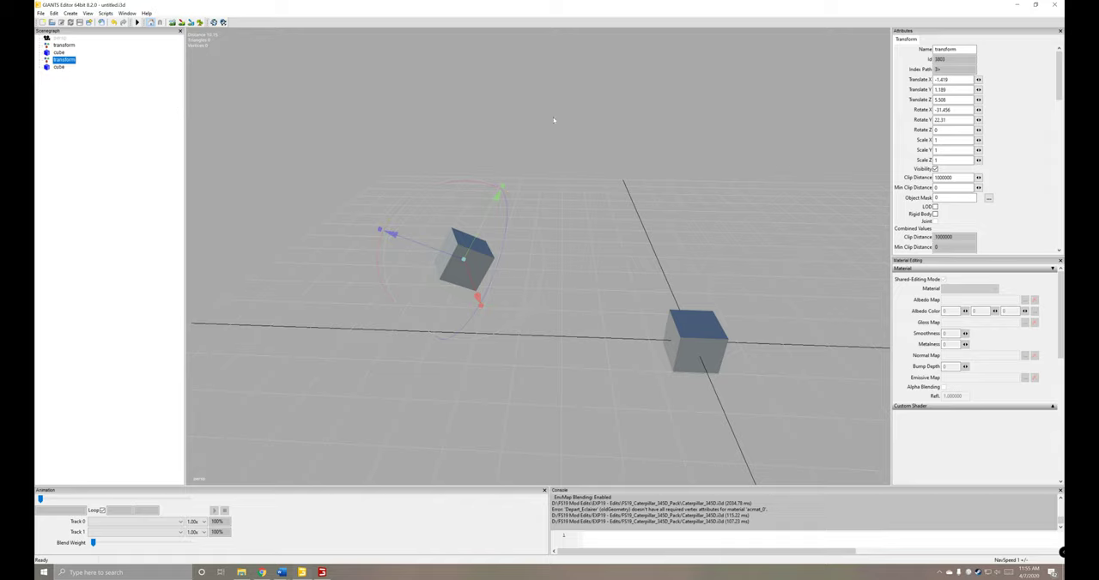